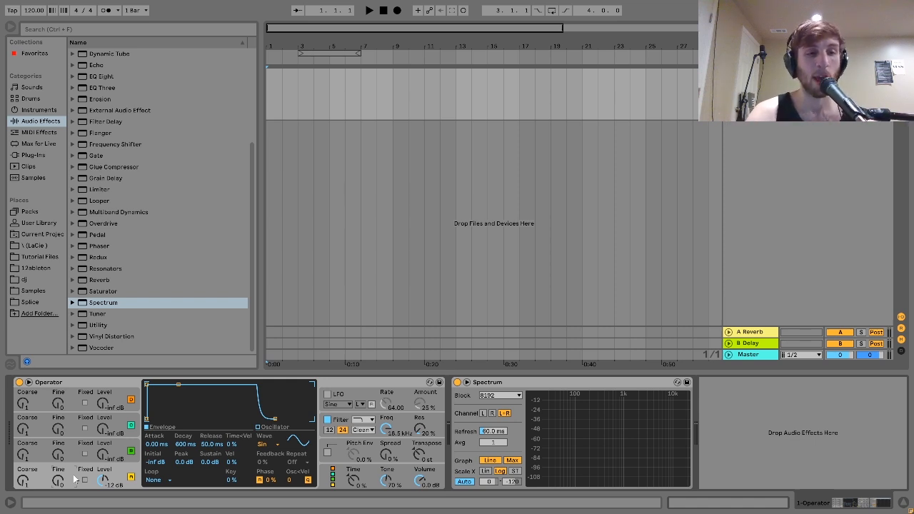
mouse_move(103, 480)
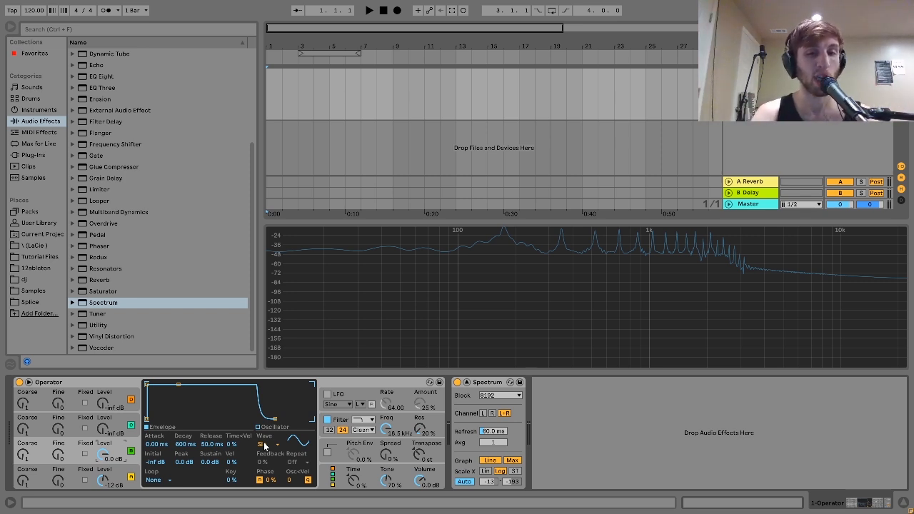
mouse_move(508, 255)
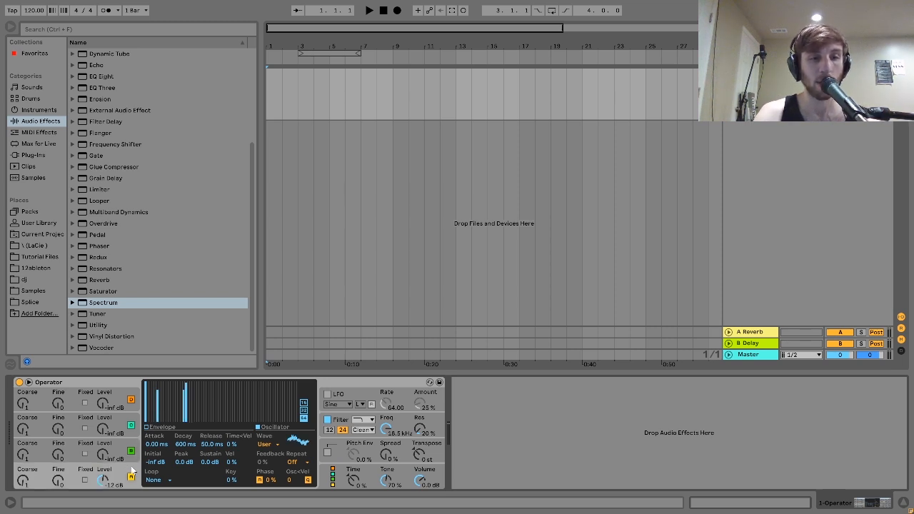
Switch oscillator B's waveform to Sine and lower its level toward -18 dB.
left_click(268, 444)
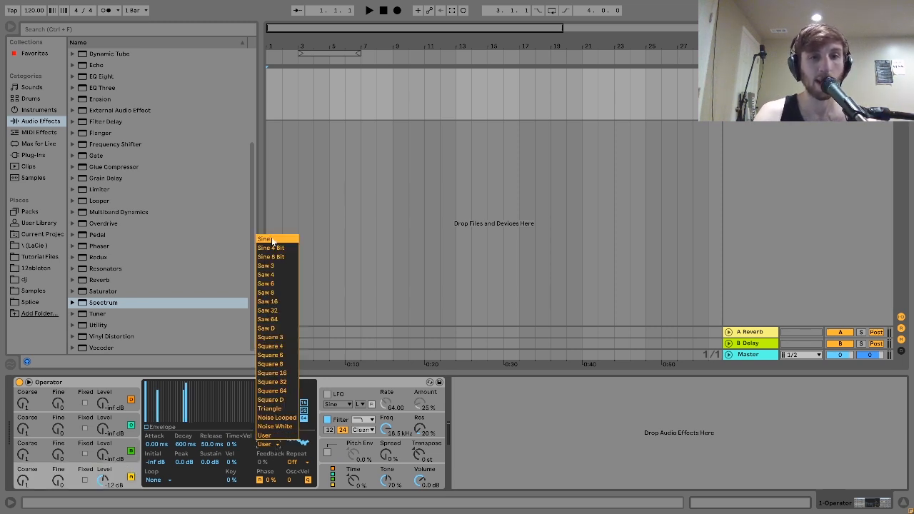
left_click(264, 238)
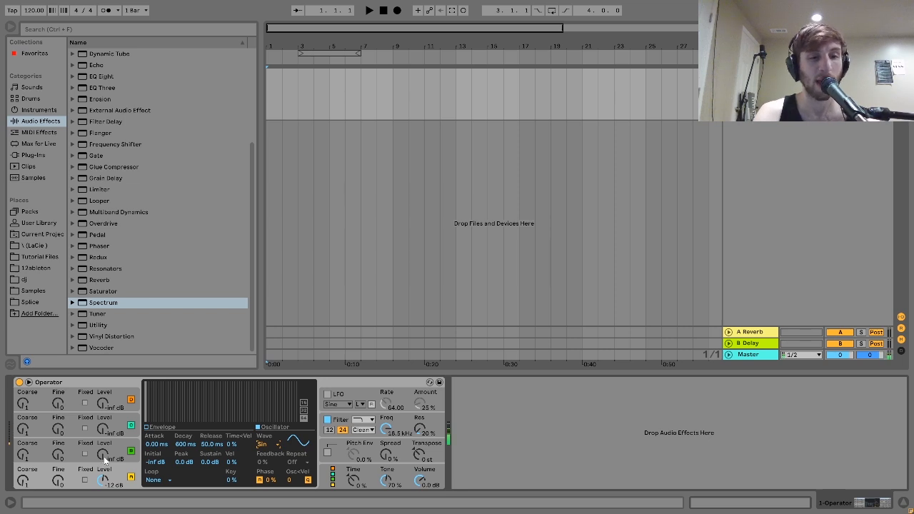
left_click(268, 443)
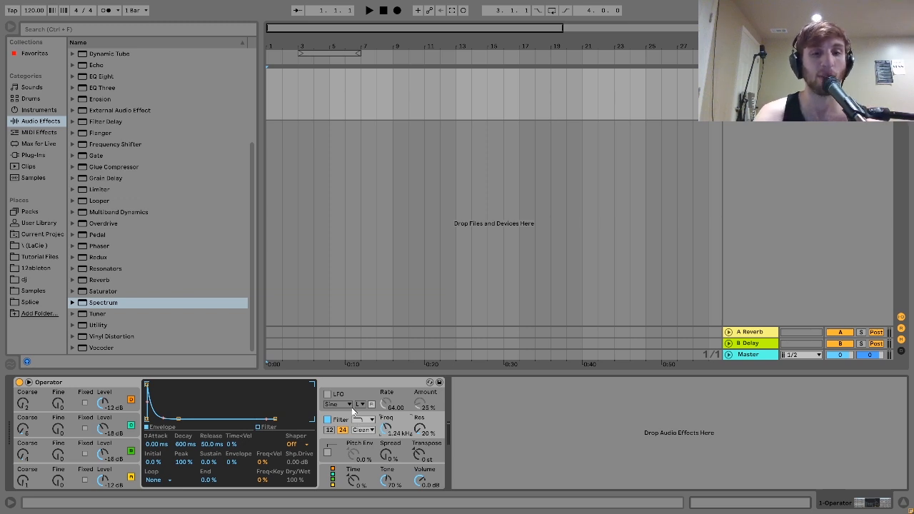
Try other filter types and keep the OSR filter circuit.
left_click(362, 430)
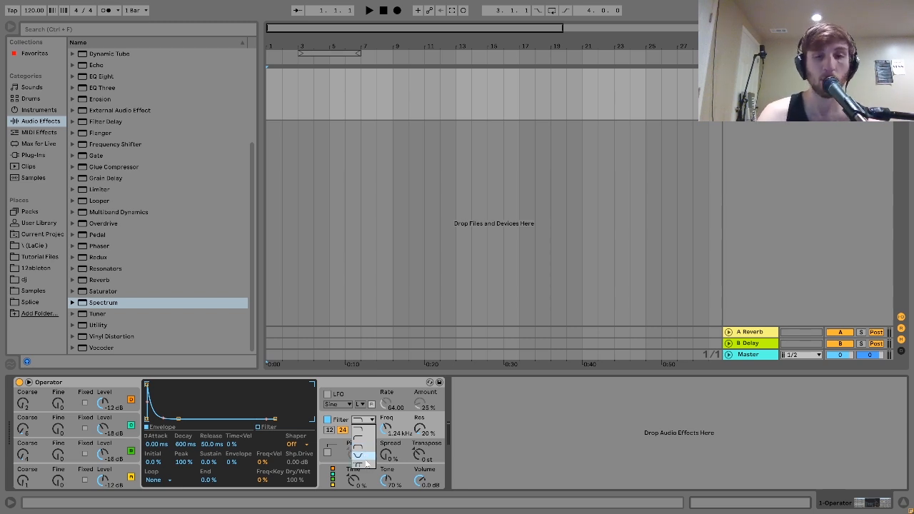
left_click(364, 419)
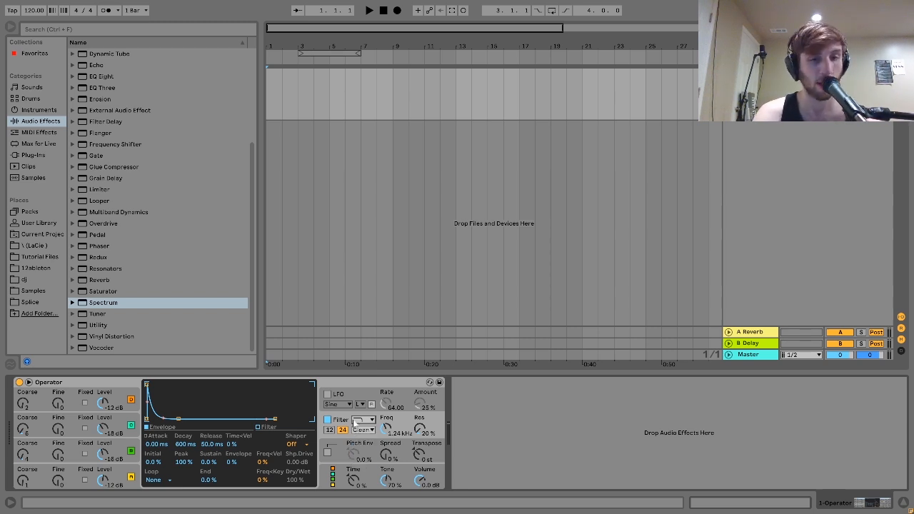
left_click(362, 429)
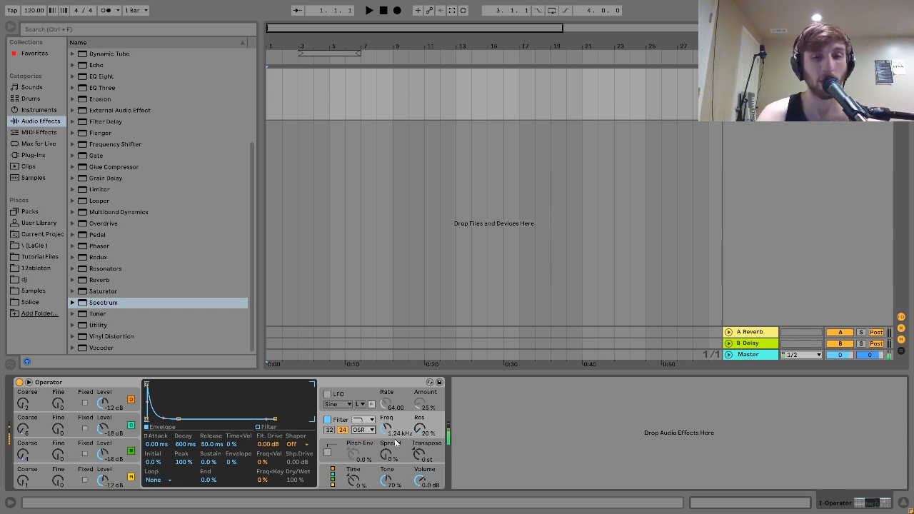
left_click(362, 429)
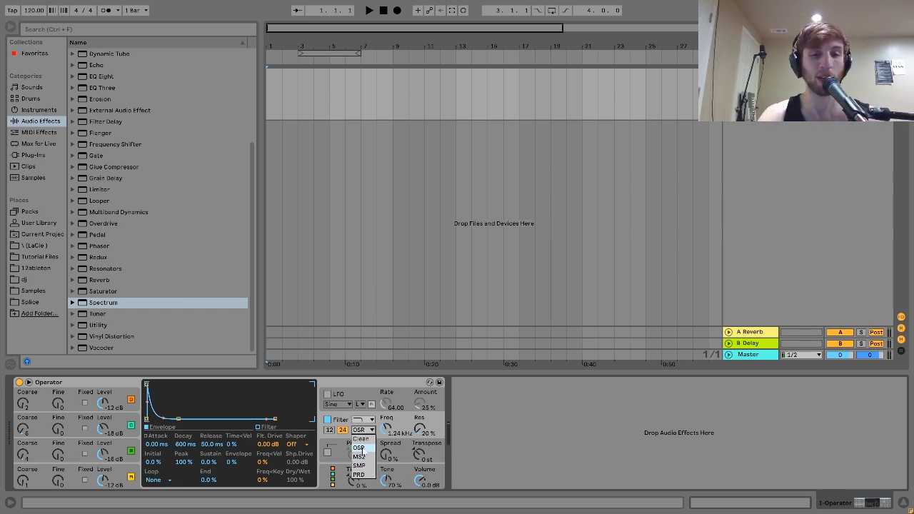
left_click(364, 430)
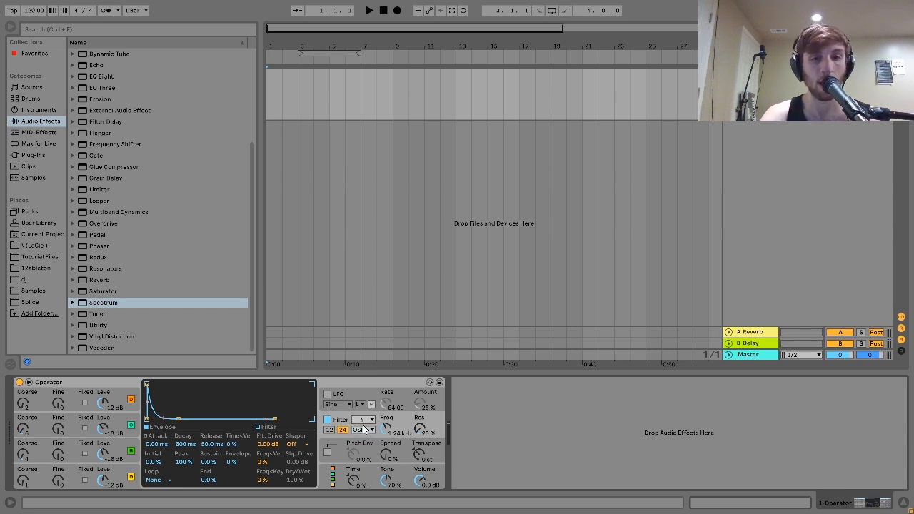
left_click(363, 429)
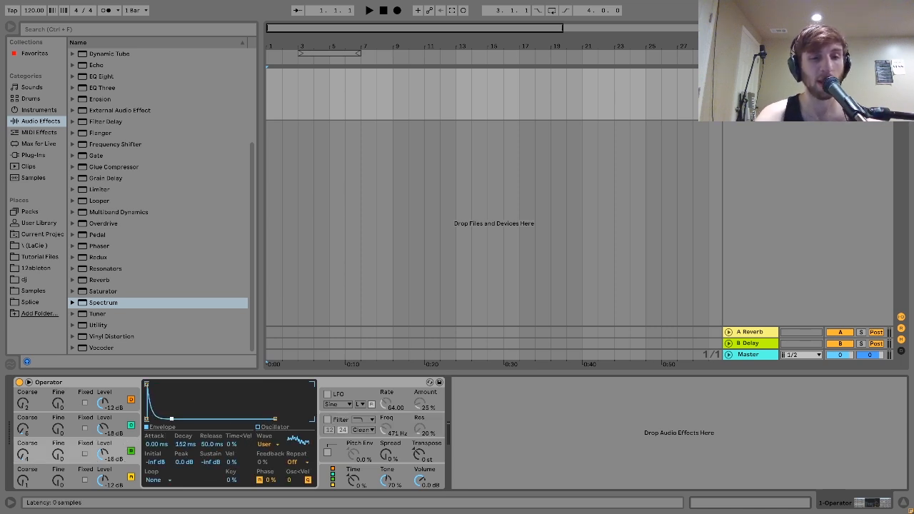
Lengthen oscillator B's decay to about 395 ms and raise filter envelope amount to 42%.
left_click_drag(171, 417, 177, 418)
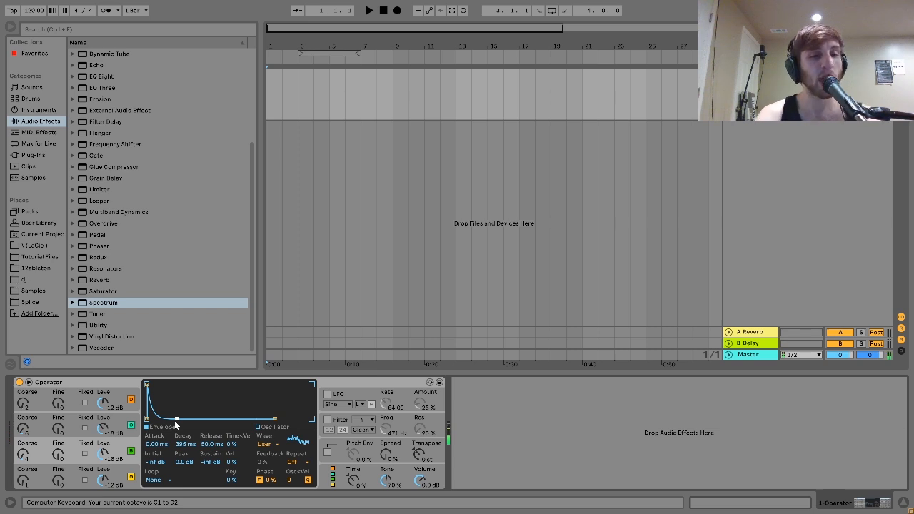
left_click_drag(175, 417, 175, 384)
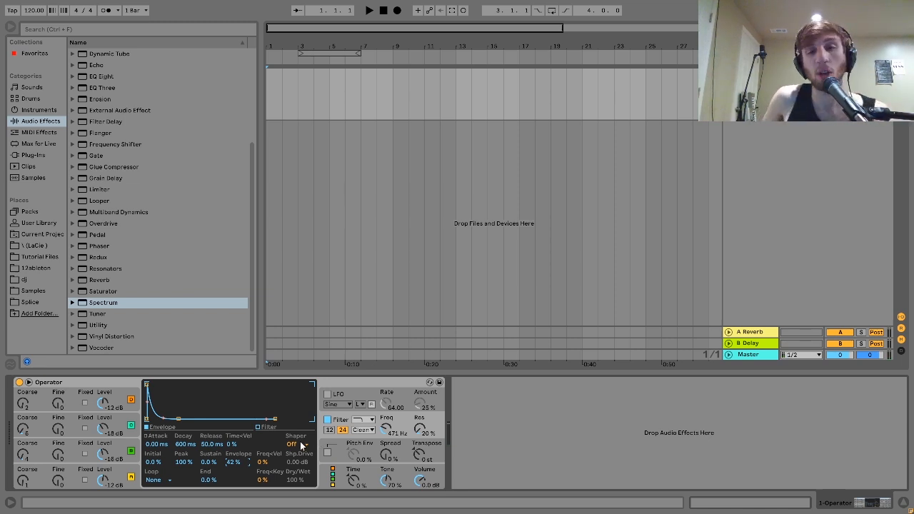
left_click(295, 444)
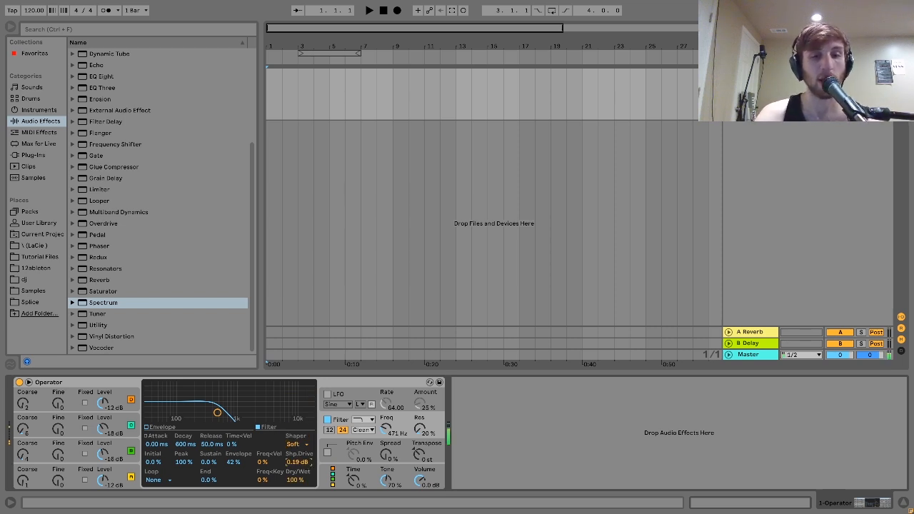
Raise filter shaper drive to 12 dB, trying the Hard curve before settling on Sine.
left_click_drag(294, 462, 294, 429)
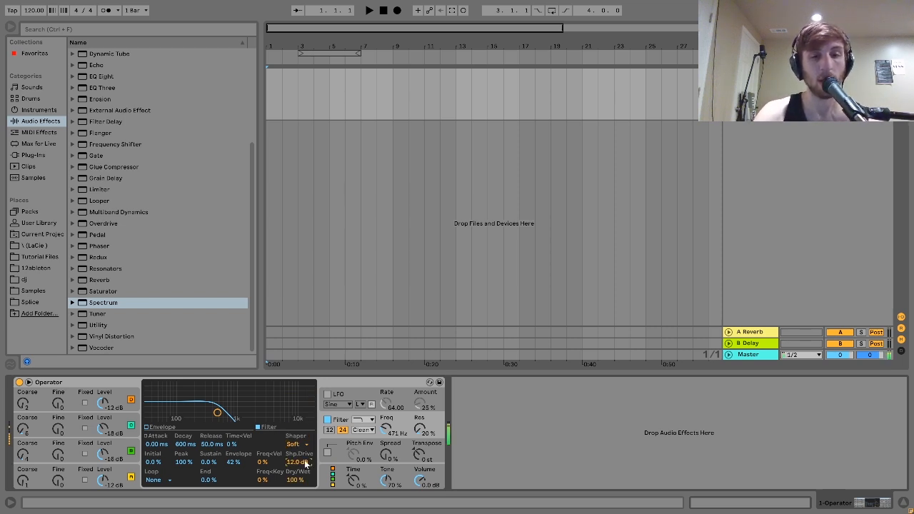
left_click(296, 443)
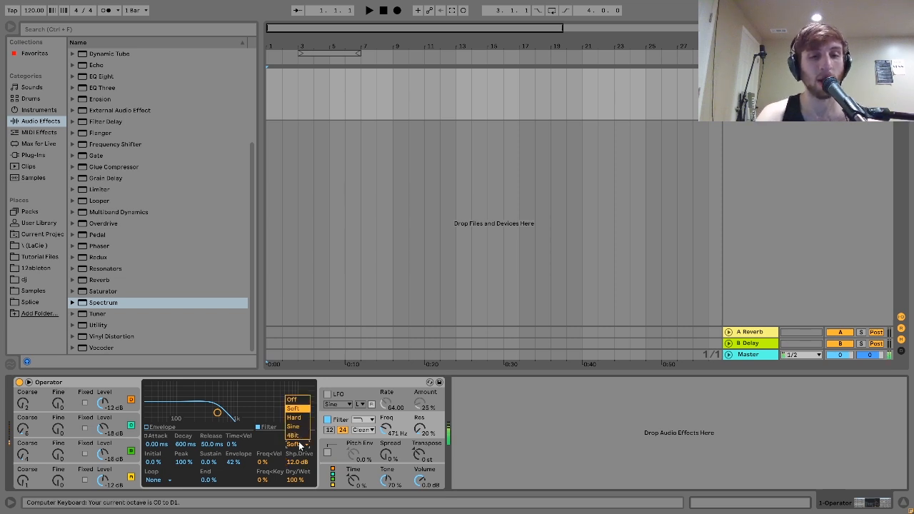
left_click(294, 417)
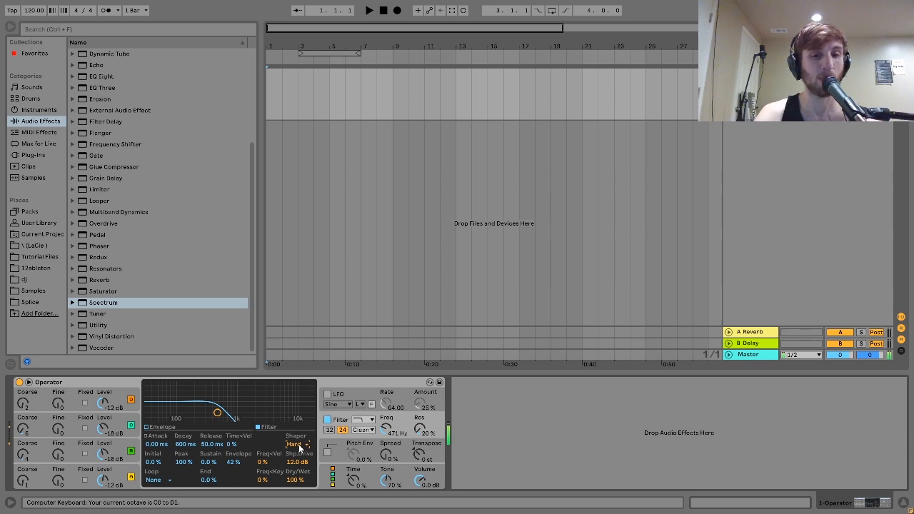
left_click(296, 444)
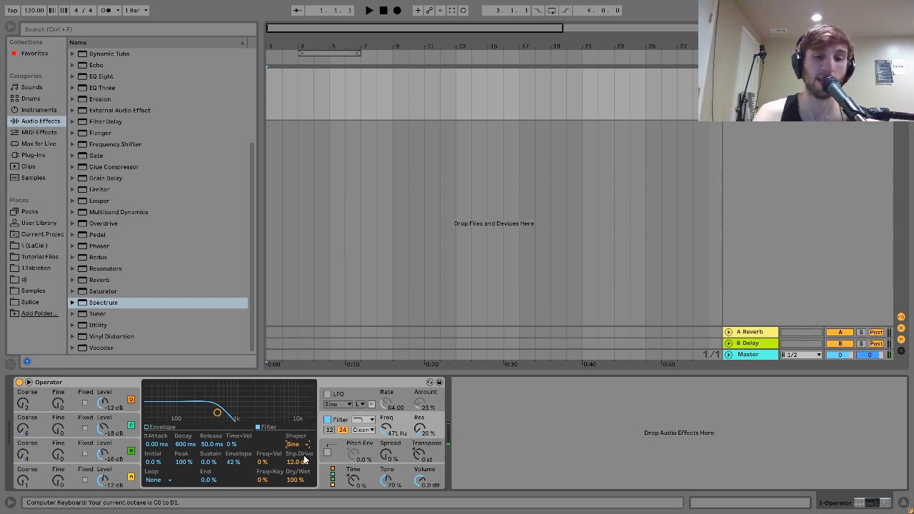
left_click_drag(297, 461, 296, 467)
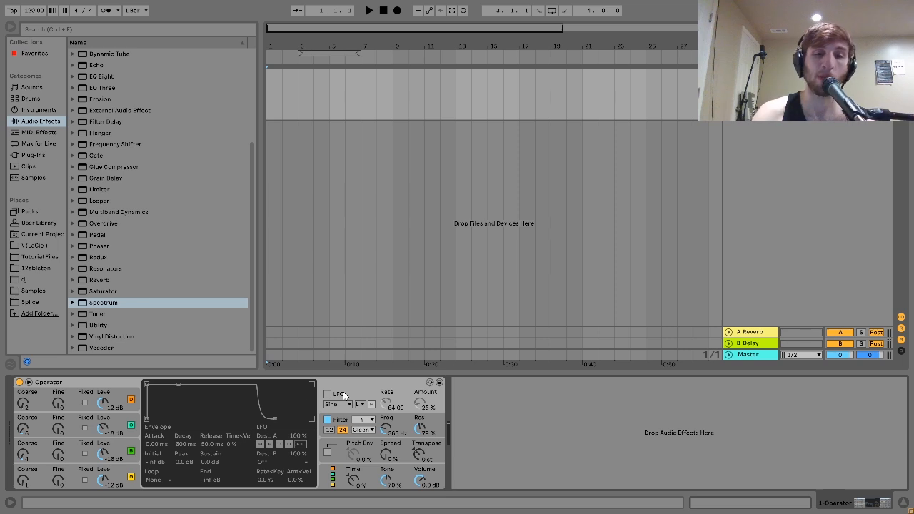
Turn on Operator's LFO and show its modulation destination list.
left_click(327, 393)
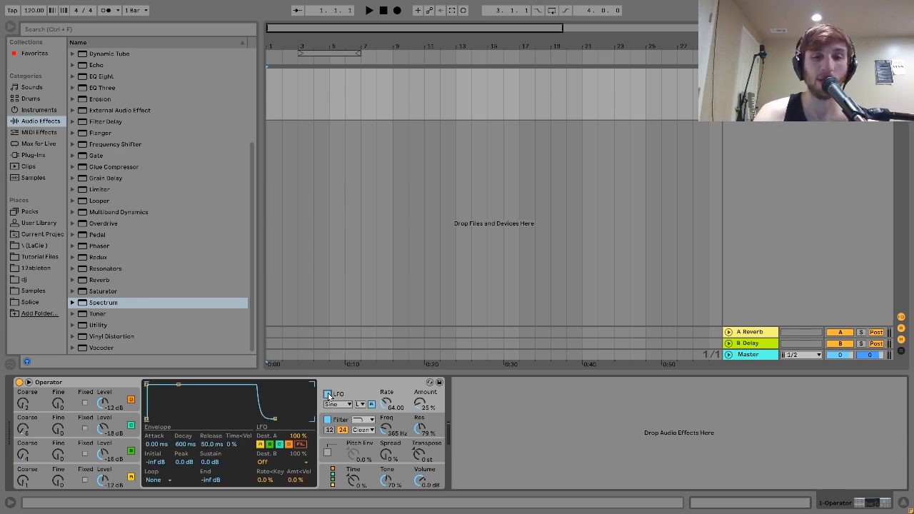
left_click(278, 462)
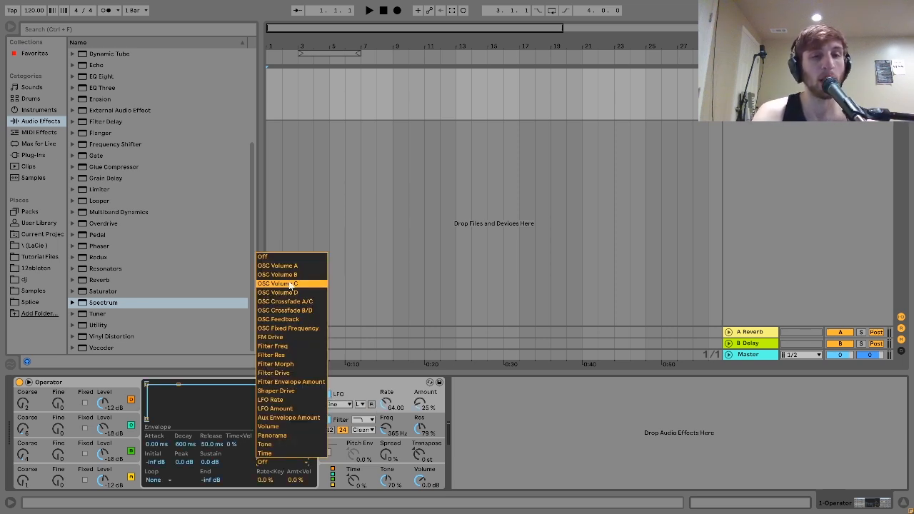
mouse_move(277, 275)
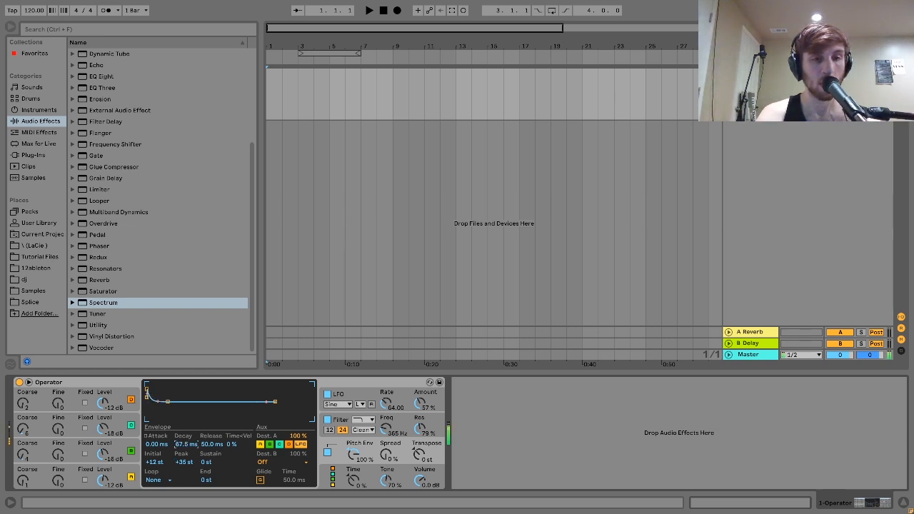
Shorten the pitch envelope decay to about 67.5 ms.
left_click_drag(186, 444, 185, 447)
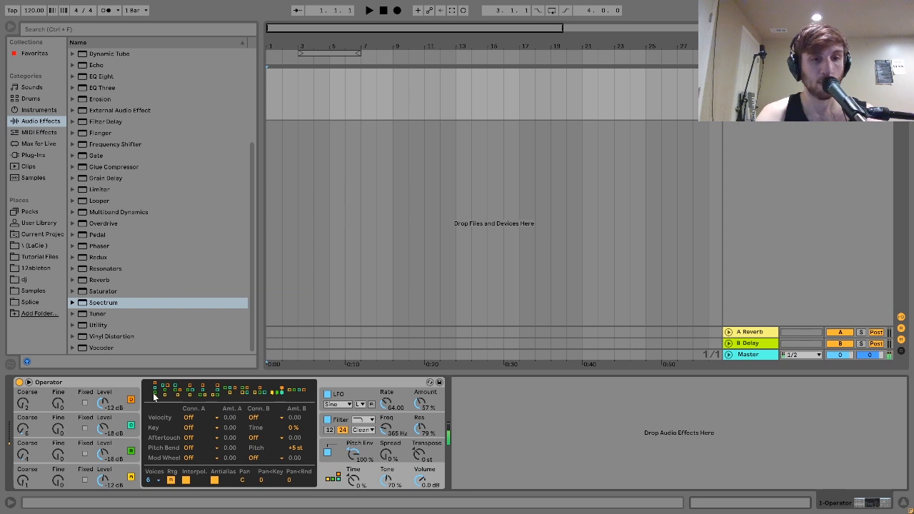
mouse_move(275, 385)
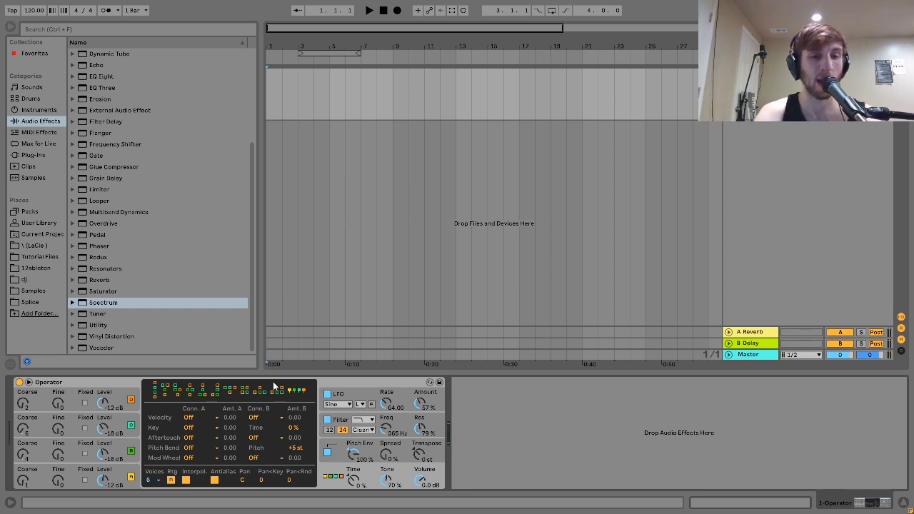
mouse_move(18, 491)
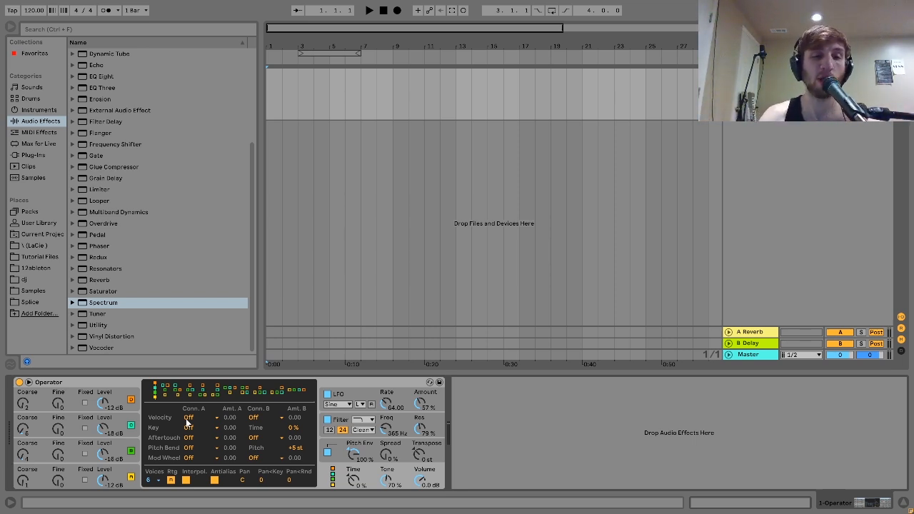
mouse_move(184, 423)
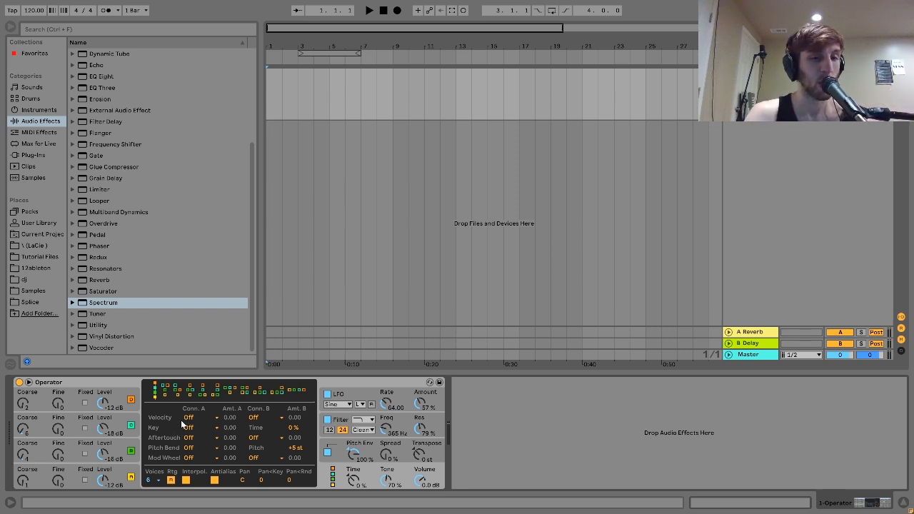